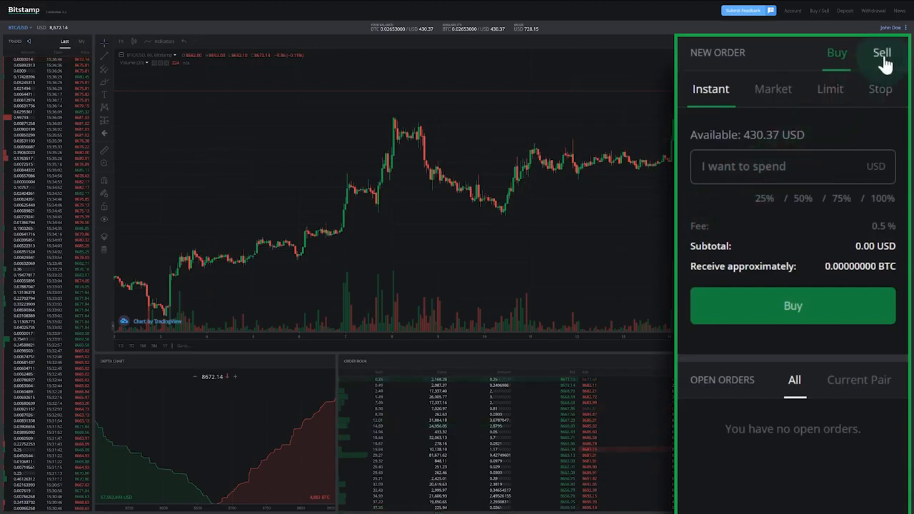
- Settle on a Buy Limit order form after previewing Sell and Stop, ready to enter the BTC amount
{"action": "left_click", "coordinate": [881, 51]}
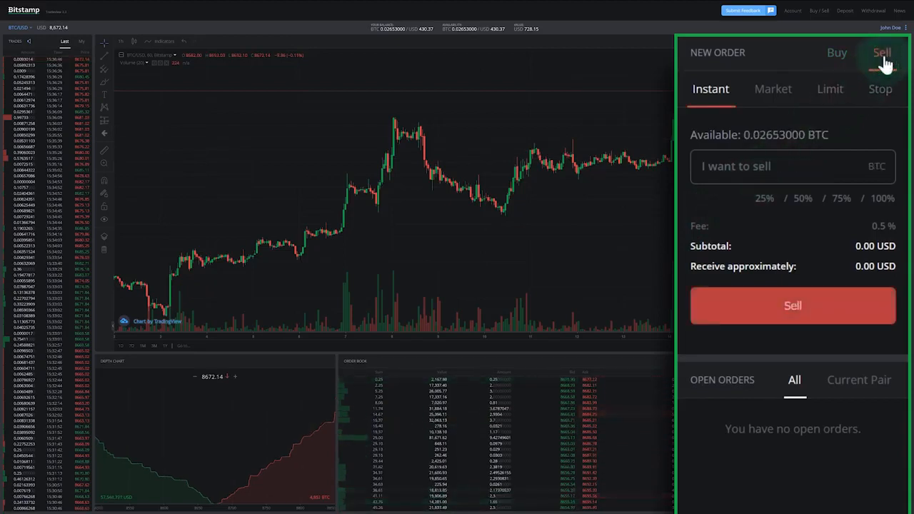
{"action": "left_click", "coordinate": [837, 51]}
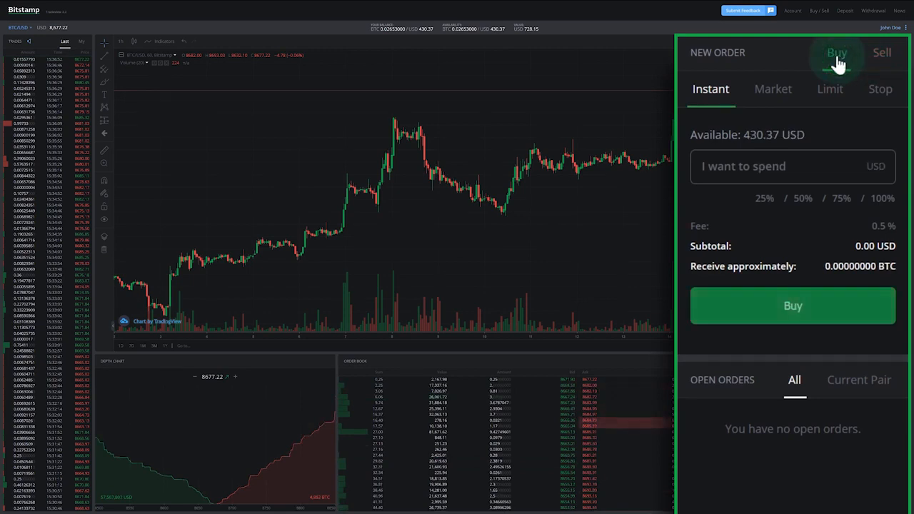
{"action": "left_click", "coordinate": [830, 89]}
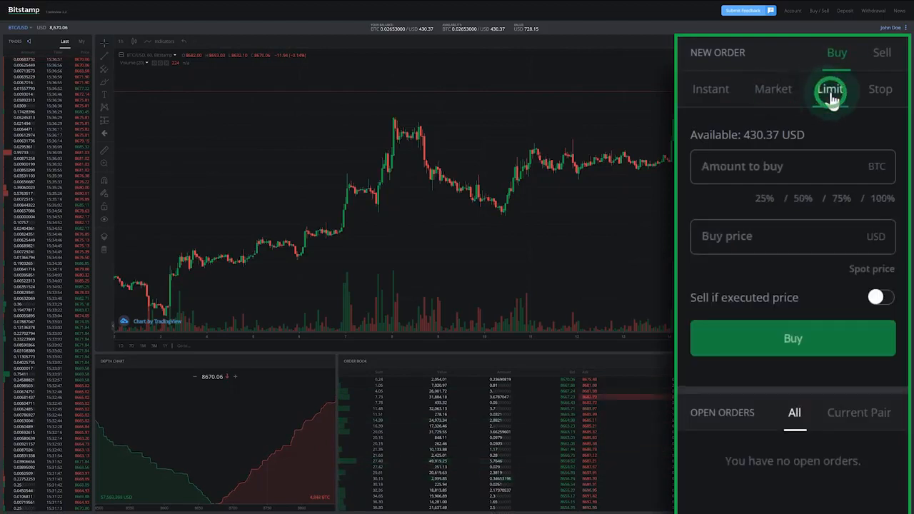
{"action": "left_click", "coordinate": [880, 88]}
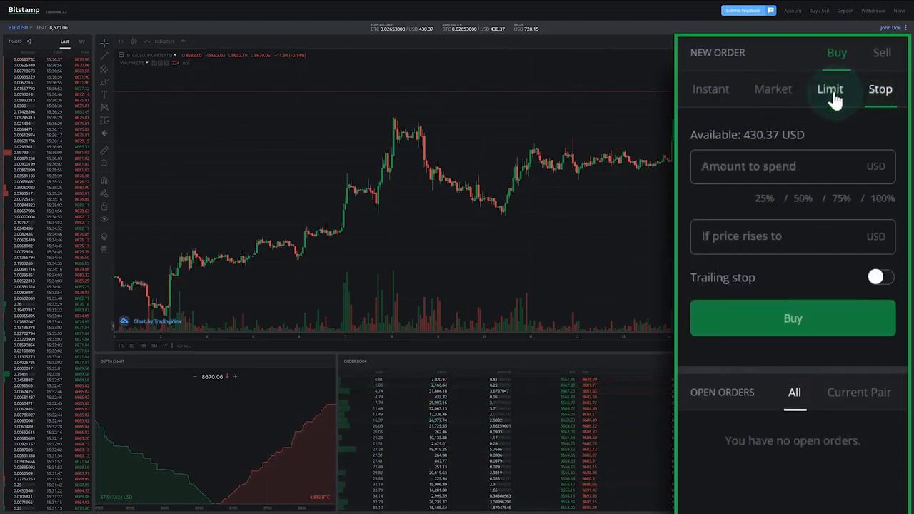
{"action": "left_click", "coordinate": [830, 89]}
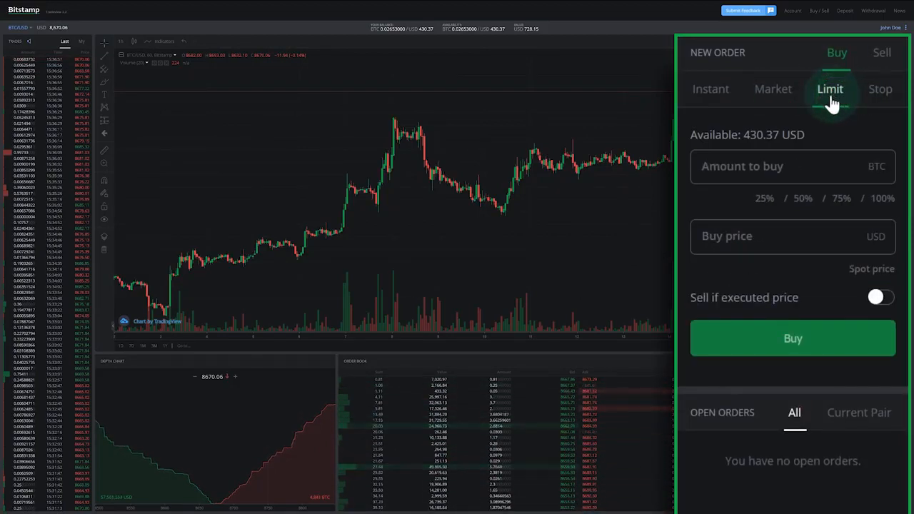
{"action": "left_click", "coordinate": [779, 166]}
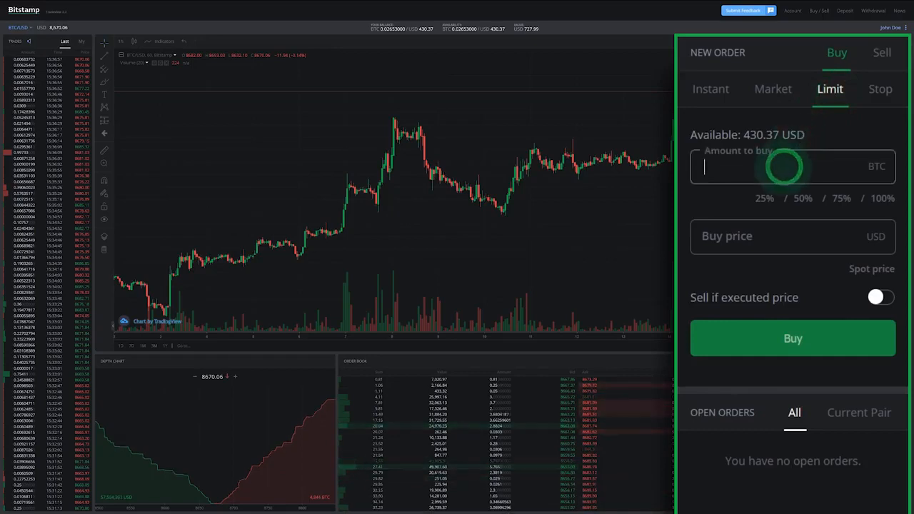
- Submit a limit buy order for 0.05 BTC at 8500 USD
{"action": "type", "text": "0.05"}
{"action": "left_click", "coordinate": [793, 237]}
{"action": "type", "text": "85"}
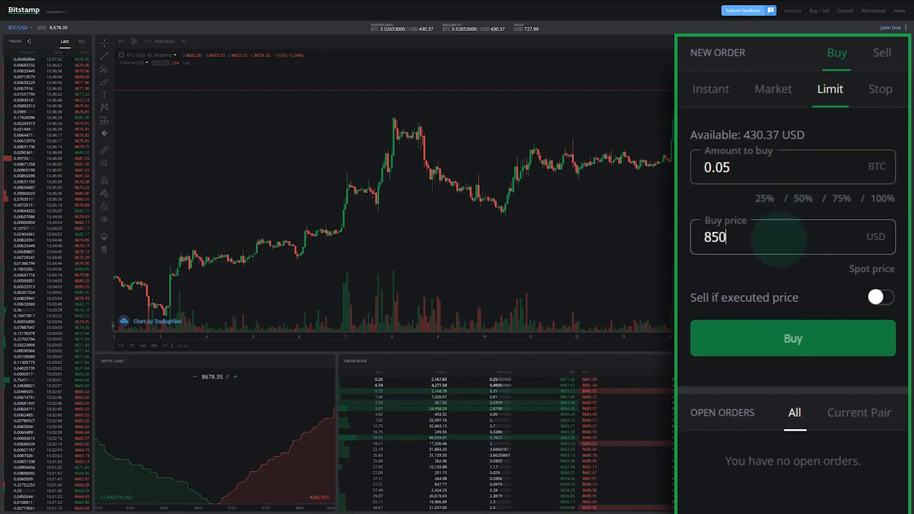
{"action": "type", "text": "0"}
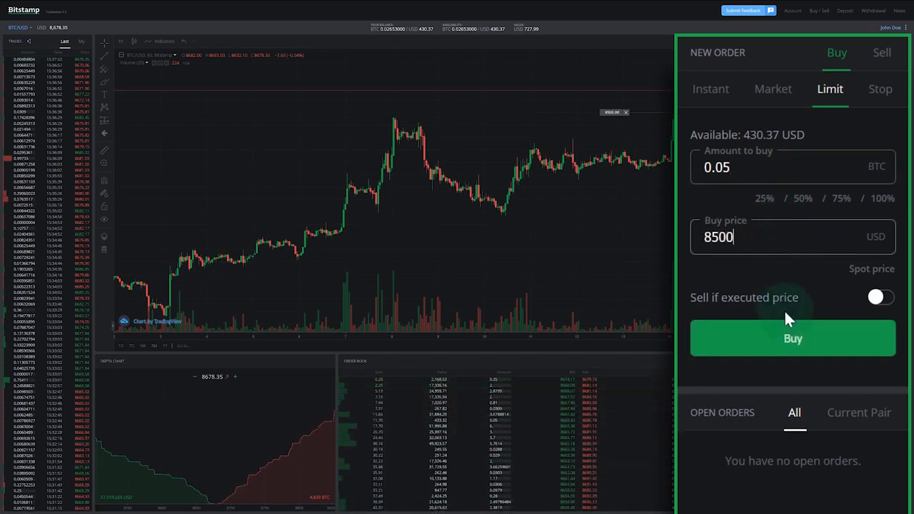
{"action": "left_click", "coordinate": [793, 337]}
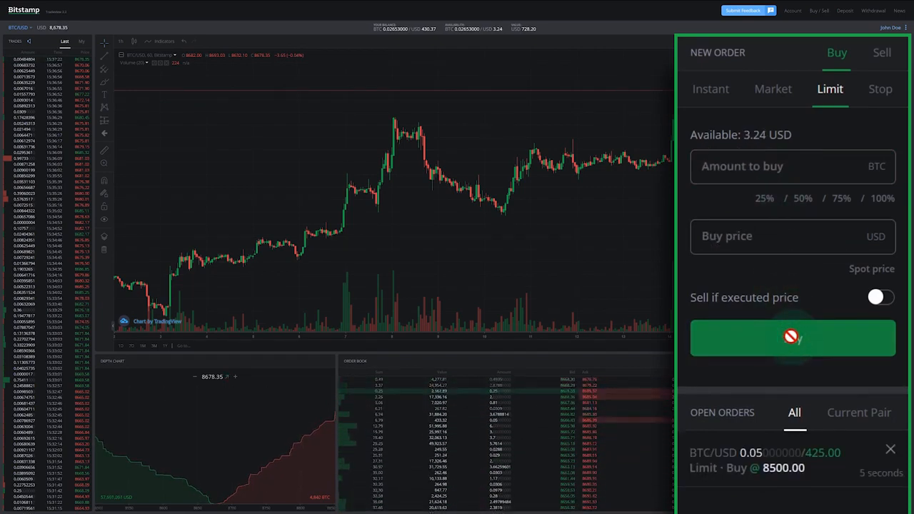
- Cancel the BTC/USD 0.05 BTC limit buy from the Current Pair open orders
{"action": "left_click", "coordinate": [858, 411]}
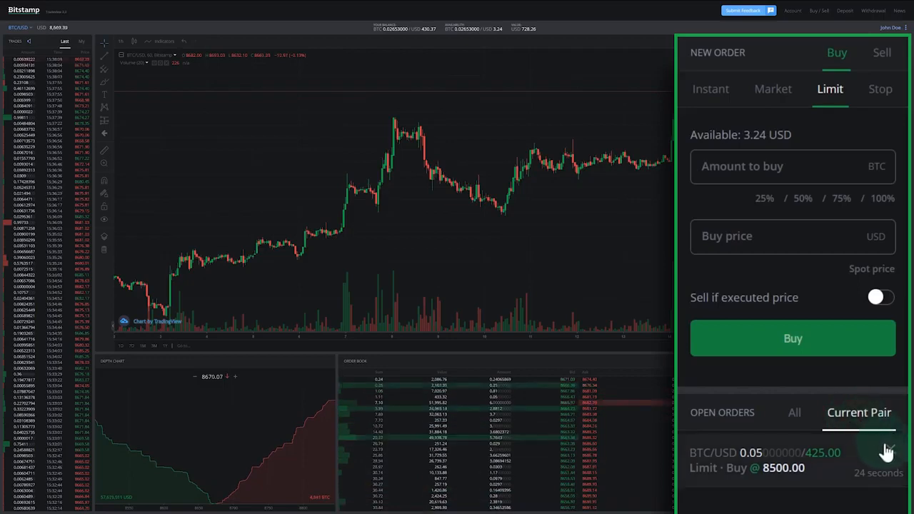
{"action": "left_click", "coordinate": [885, 451]}
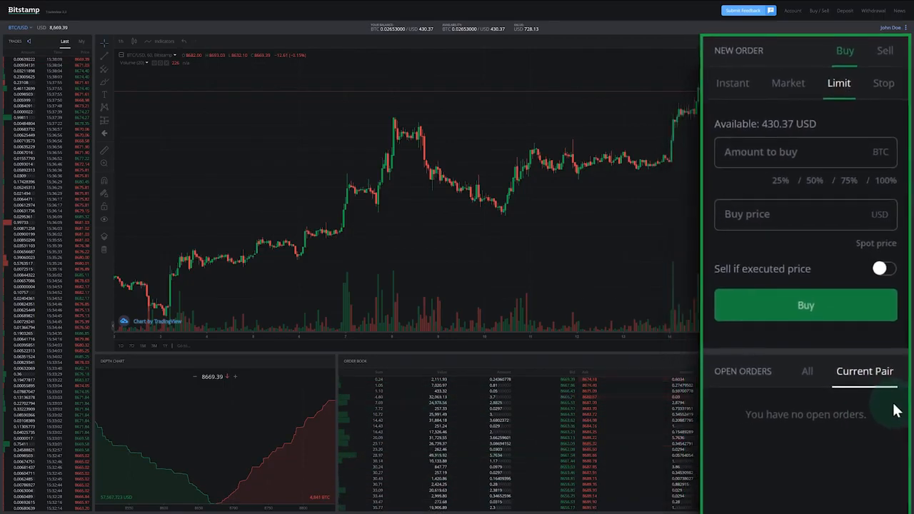